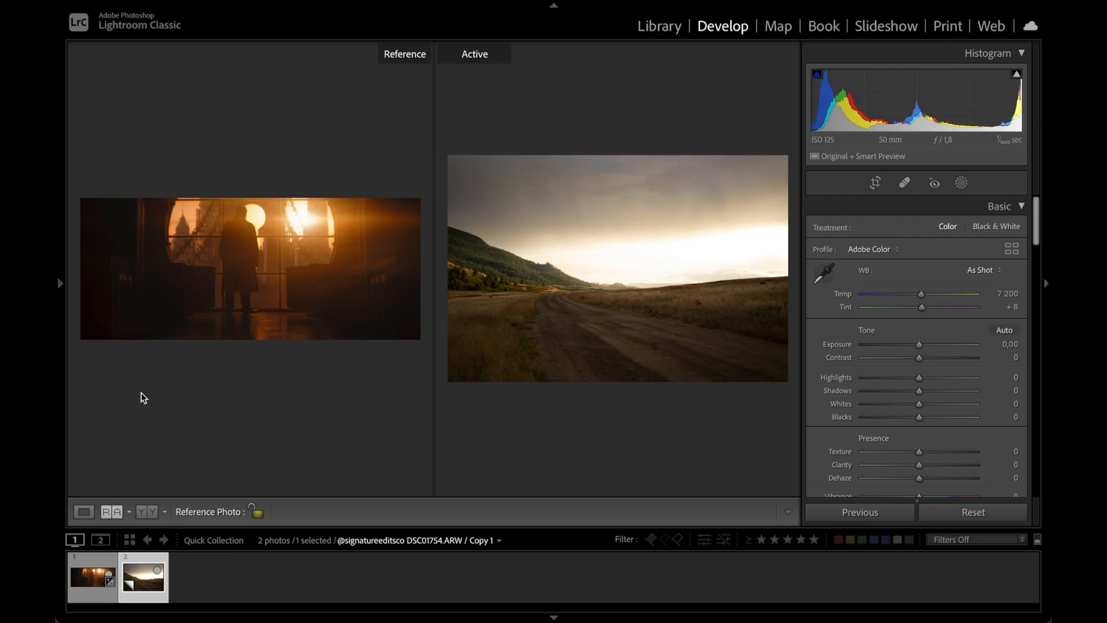
mouse_move(397, 363)
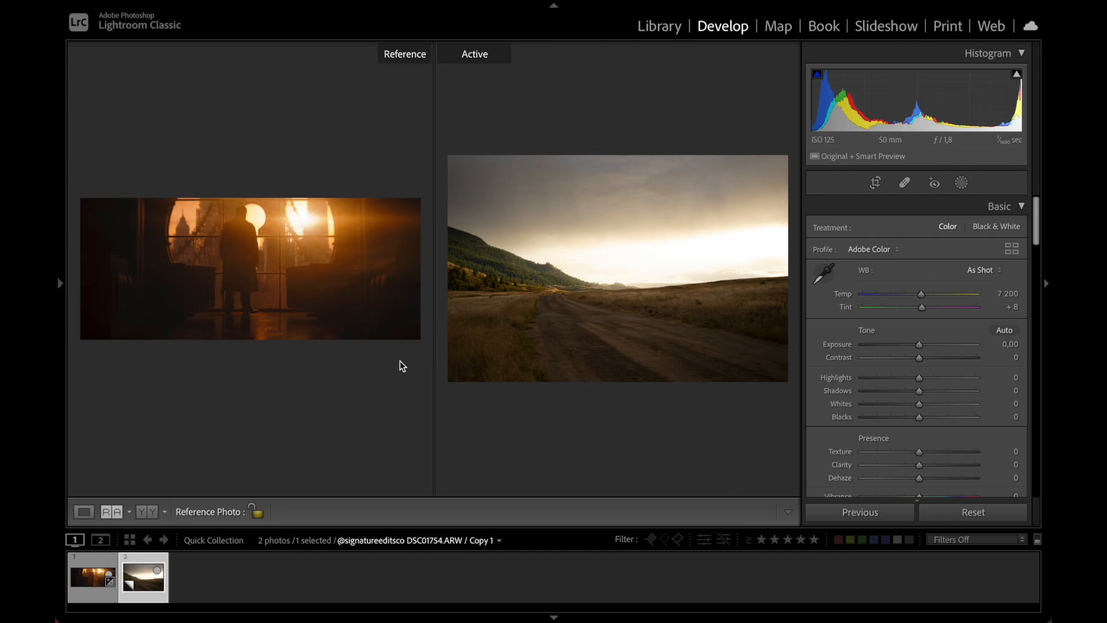
mouse_move(898, 378)
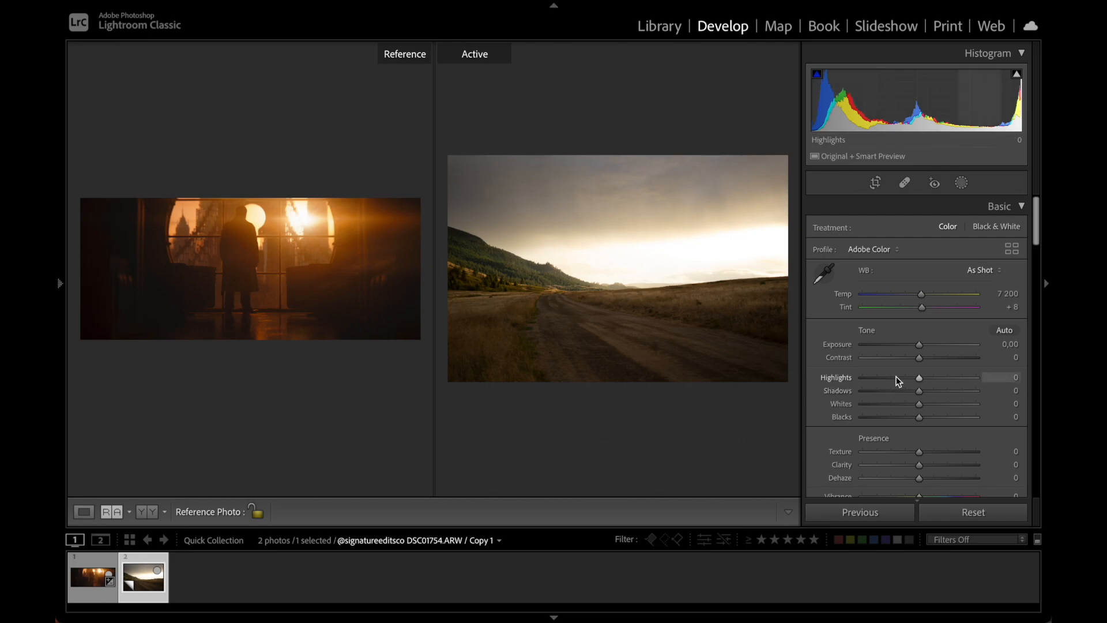
mouse_move(922, 383)
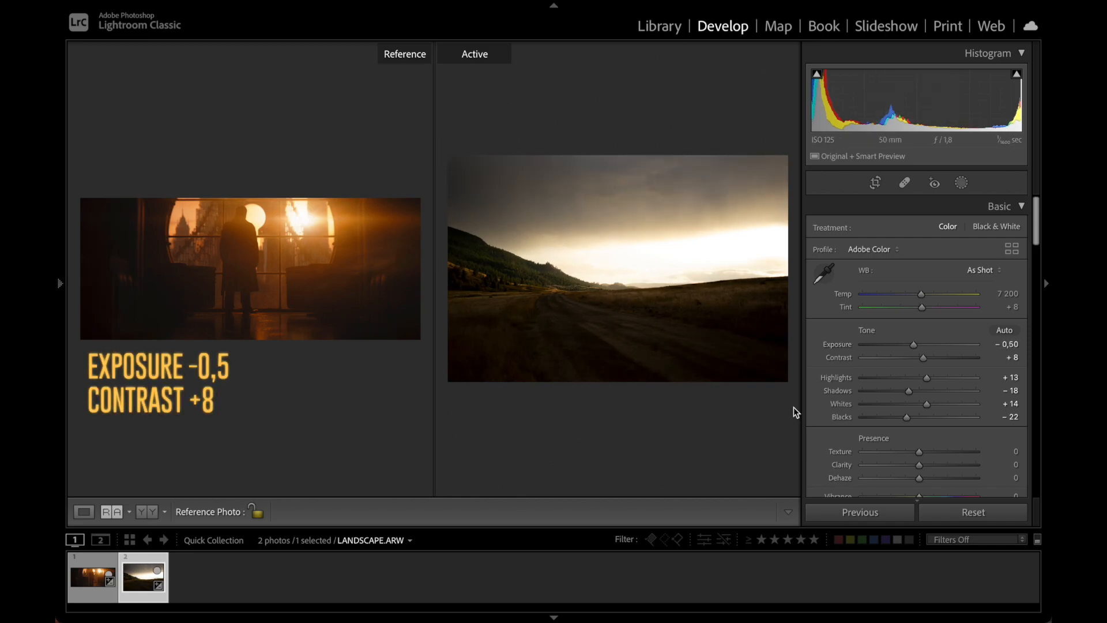
mouse_move(774, 423)
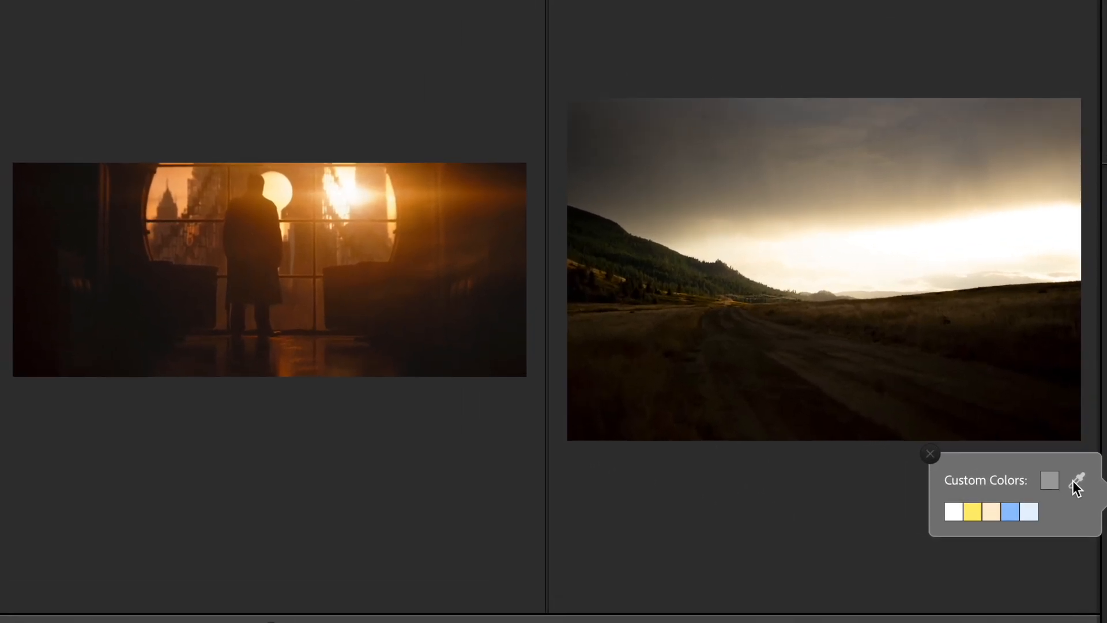
- Sample a shadow tone from the reference with the eyedropper for the Shadows grade
click(1079, 480)
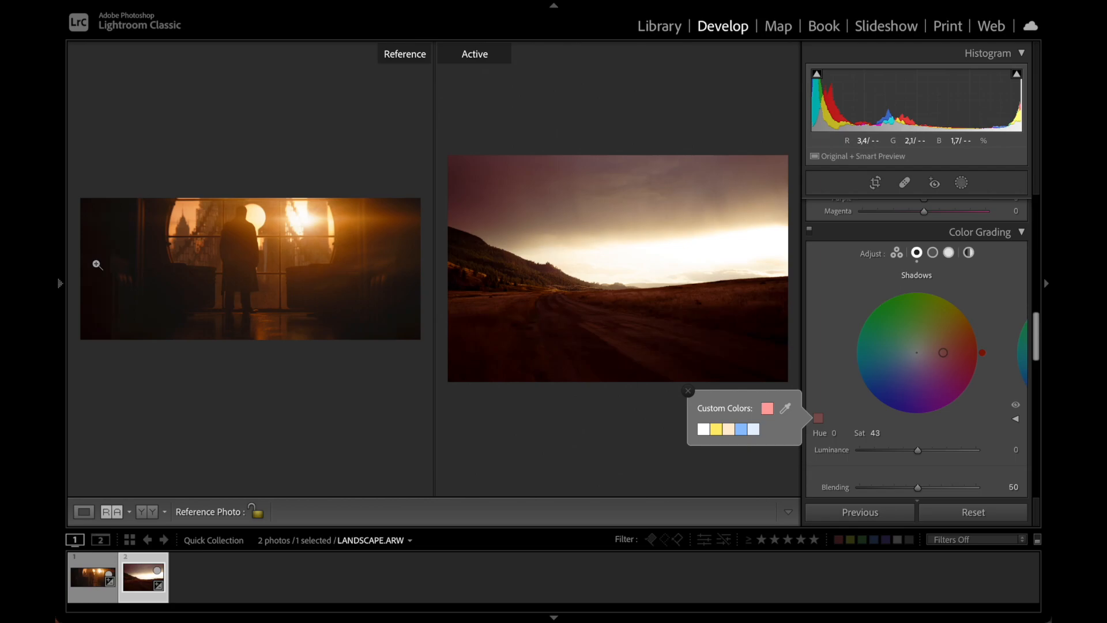
click(688, 391)
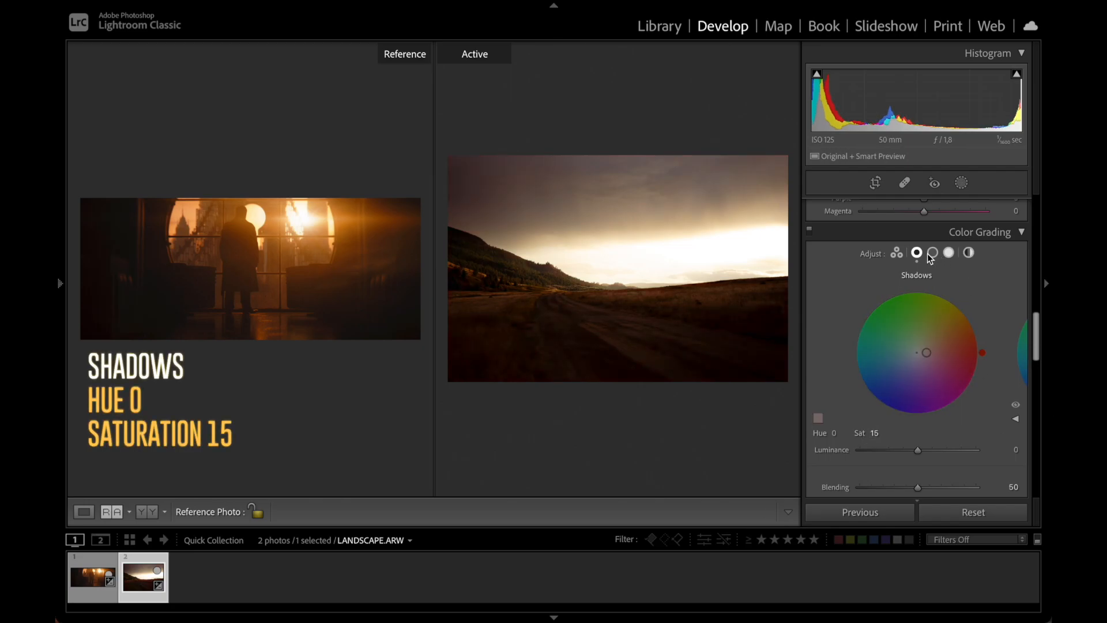
- Sample the reference's orange for the Midtones wheel (hue 36, saturation 80), then move to Highlights
click(933, 253)
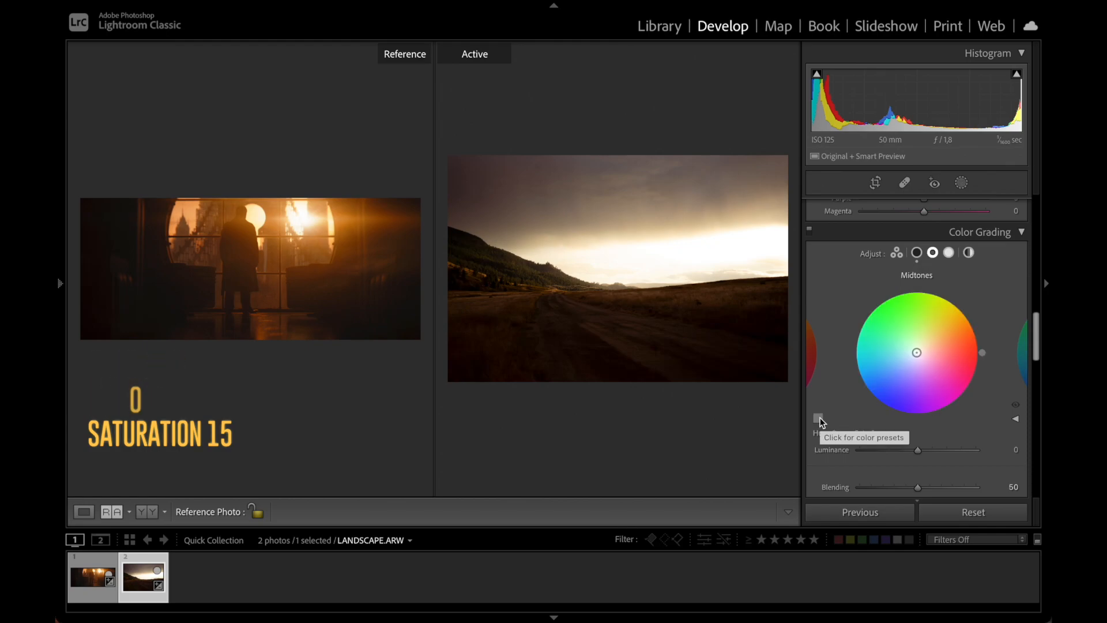
click(818, 418)
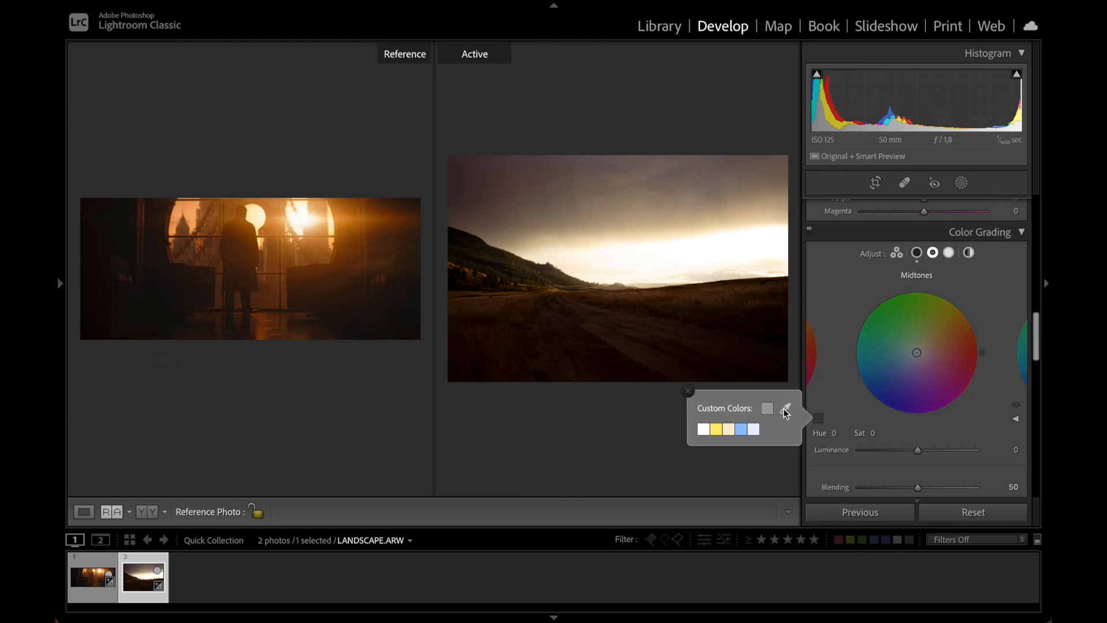
click(272, 216)
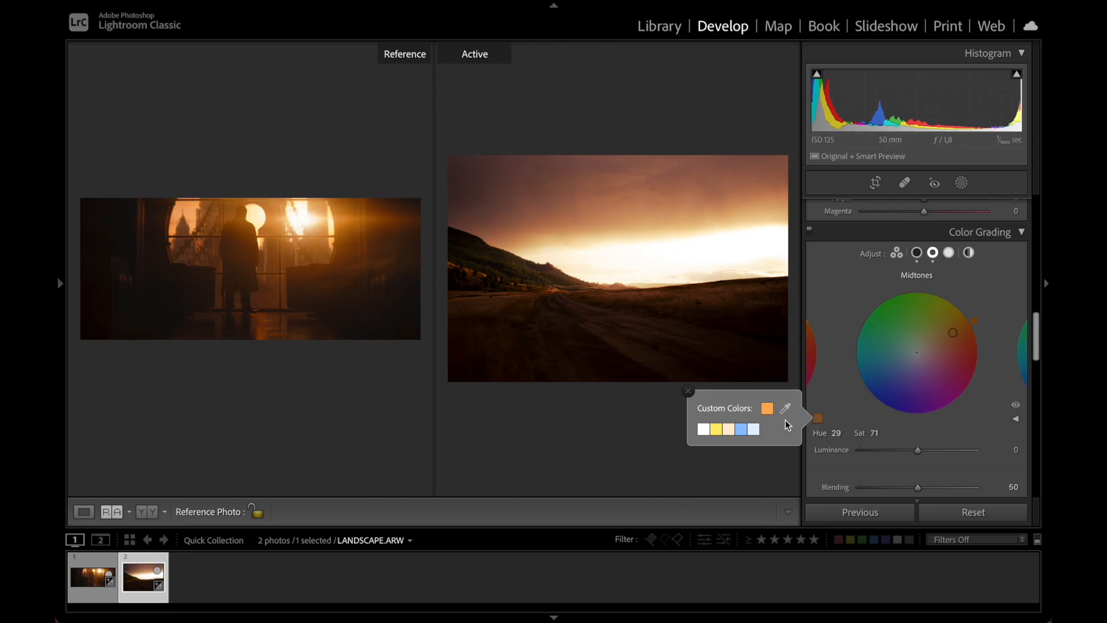
click(687, 390)
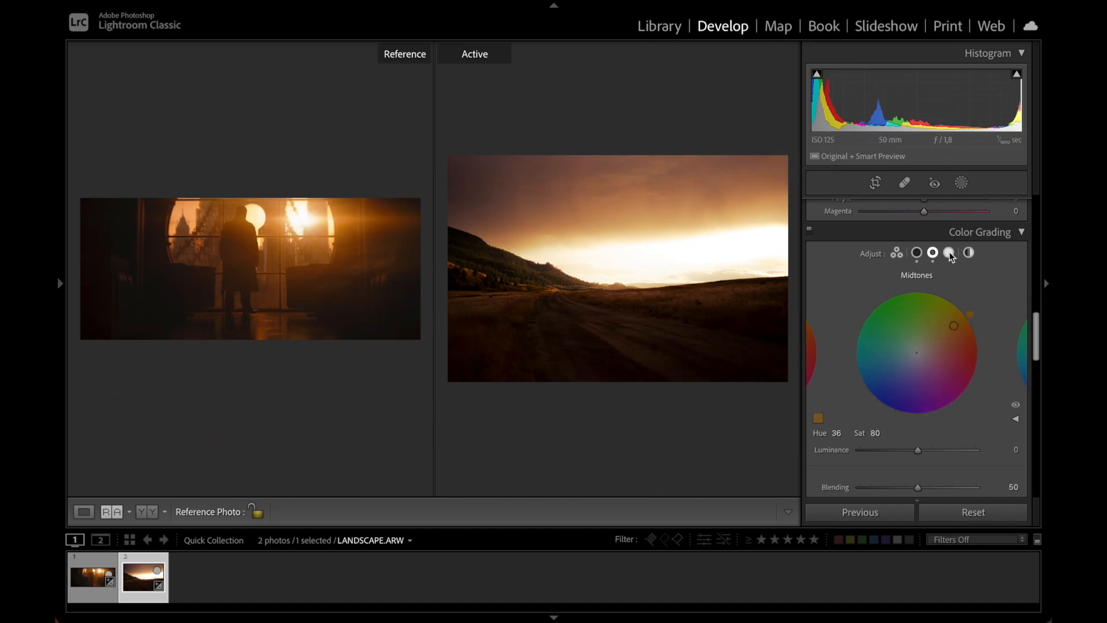
click(950, 253)
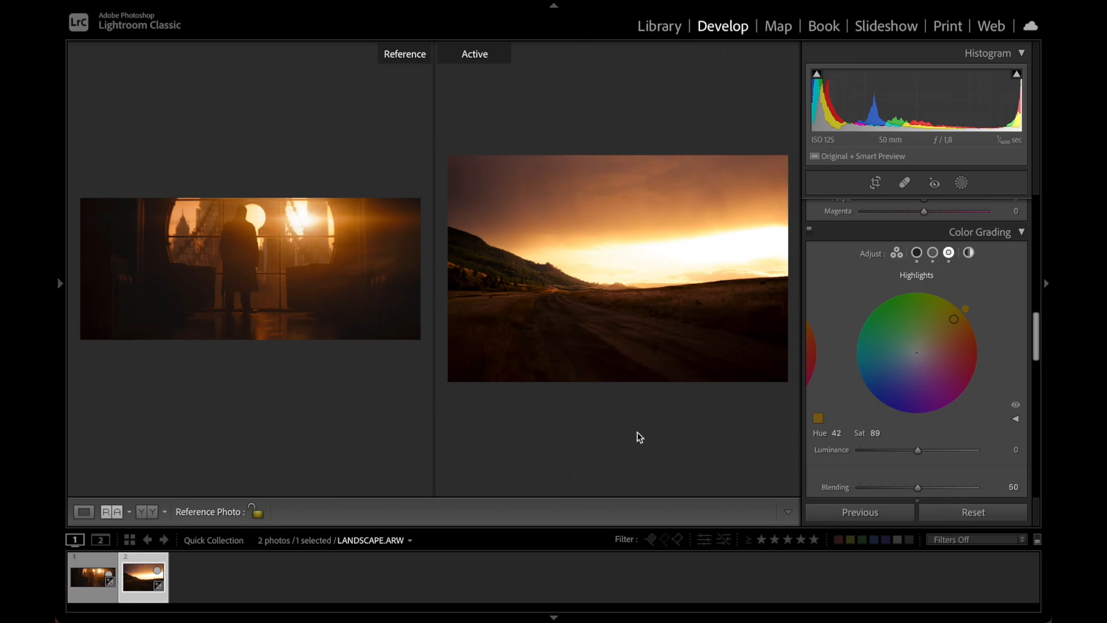
mouse_move(647, 445)
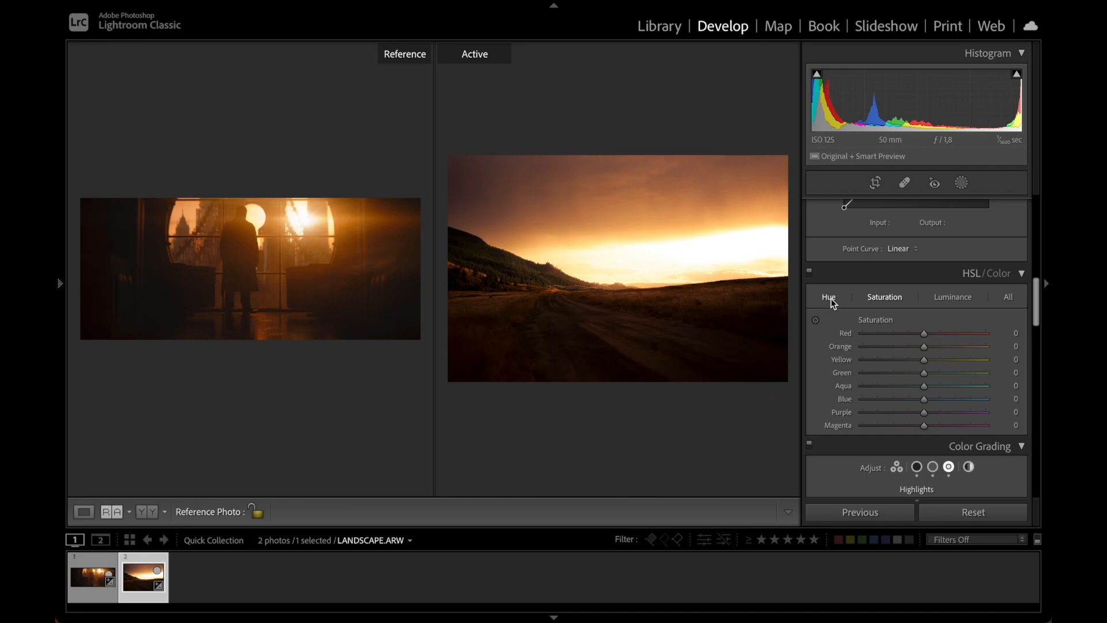
- Show the Hue sliders in HSL/Color to shift Green to −100
click(829, 296)
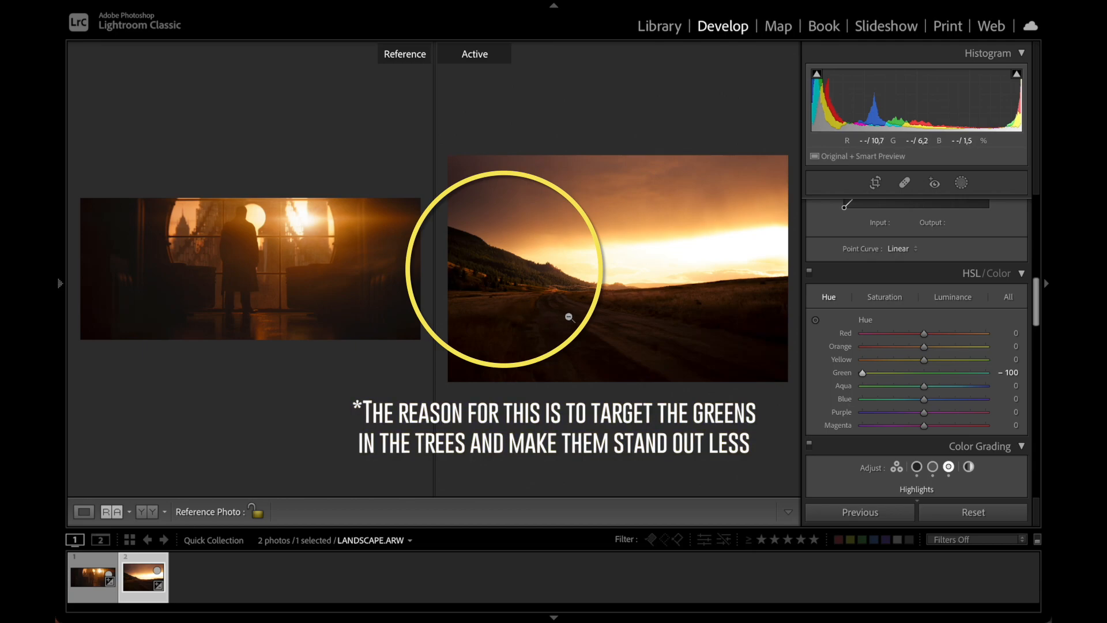
mouse_move(622, 297)
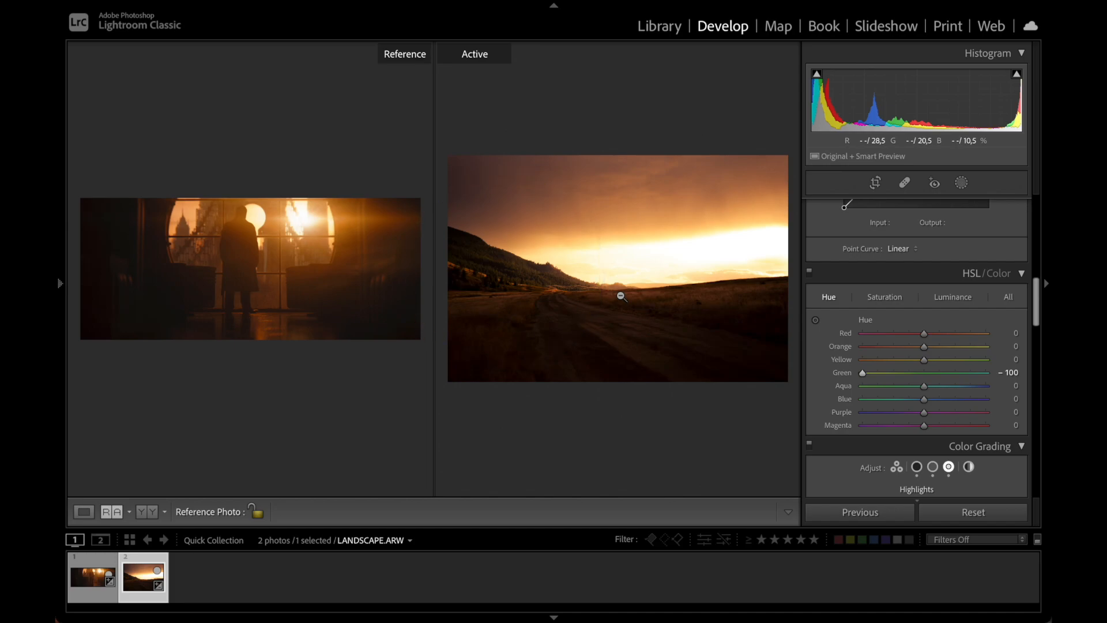
- Show the Saturation sliders in HSL/Color to lower red, green, aqua, blue, purple and magenta
click(884, 296)
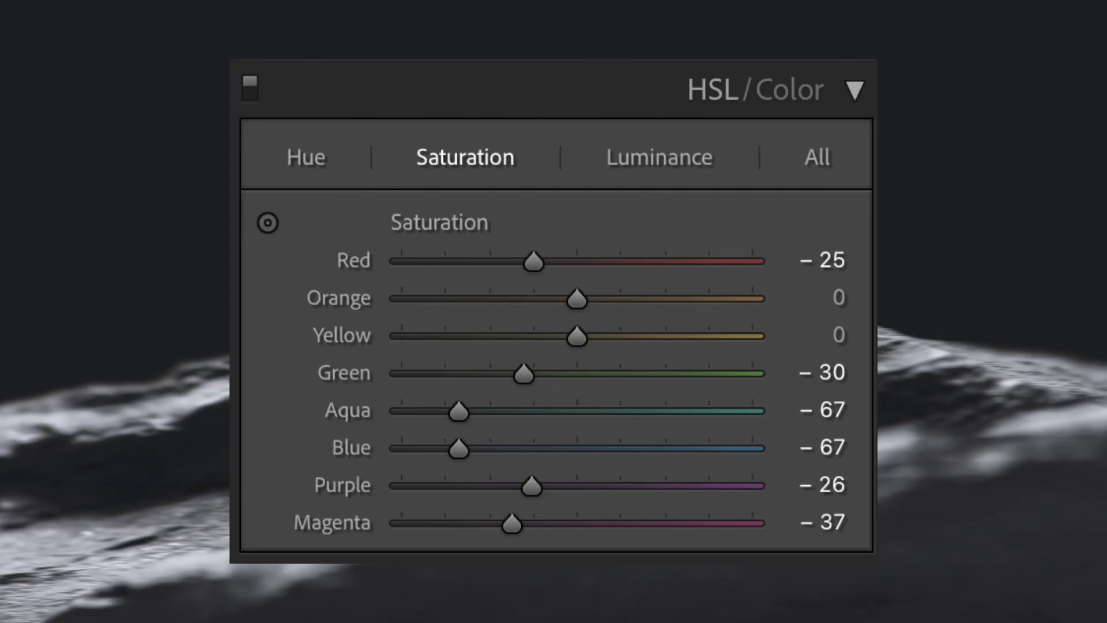